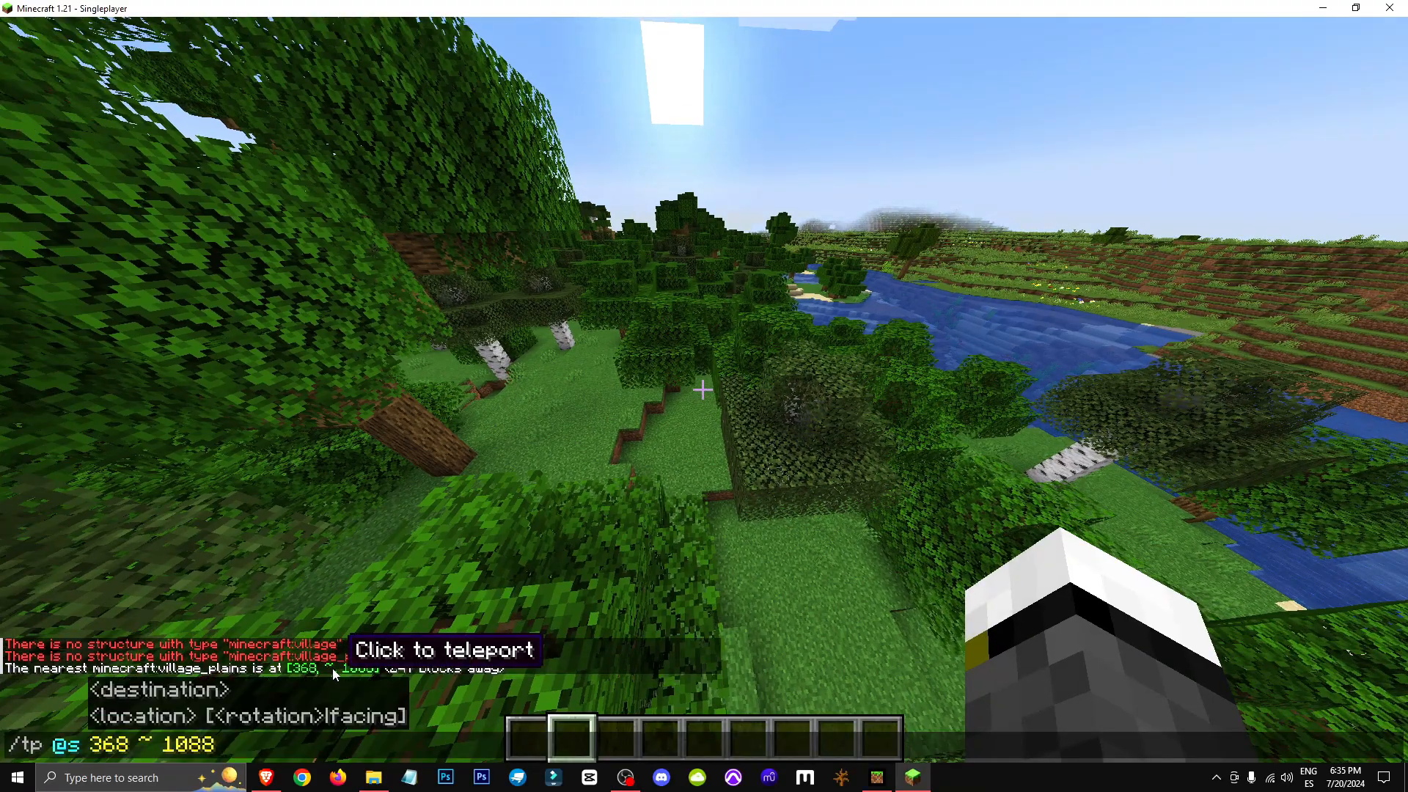
# Step: Use the chat's 'Click to teleport' coordinates link to reach the nearest plains village
pyautogui.click(443, 650)
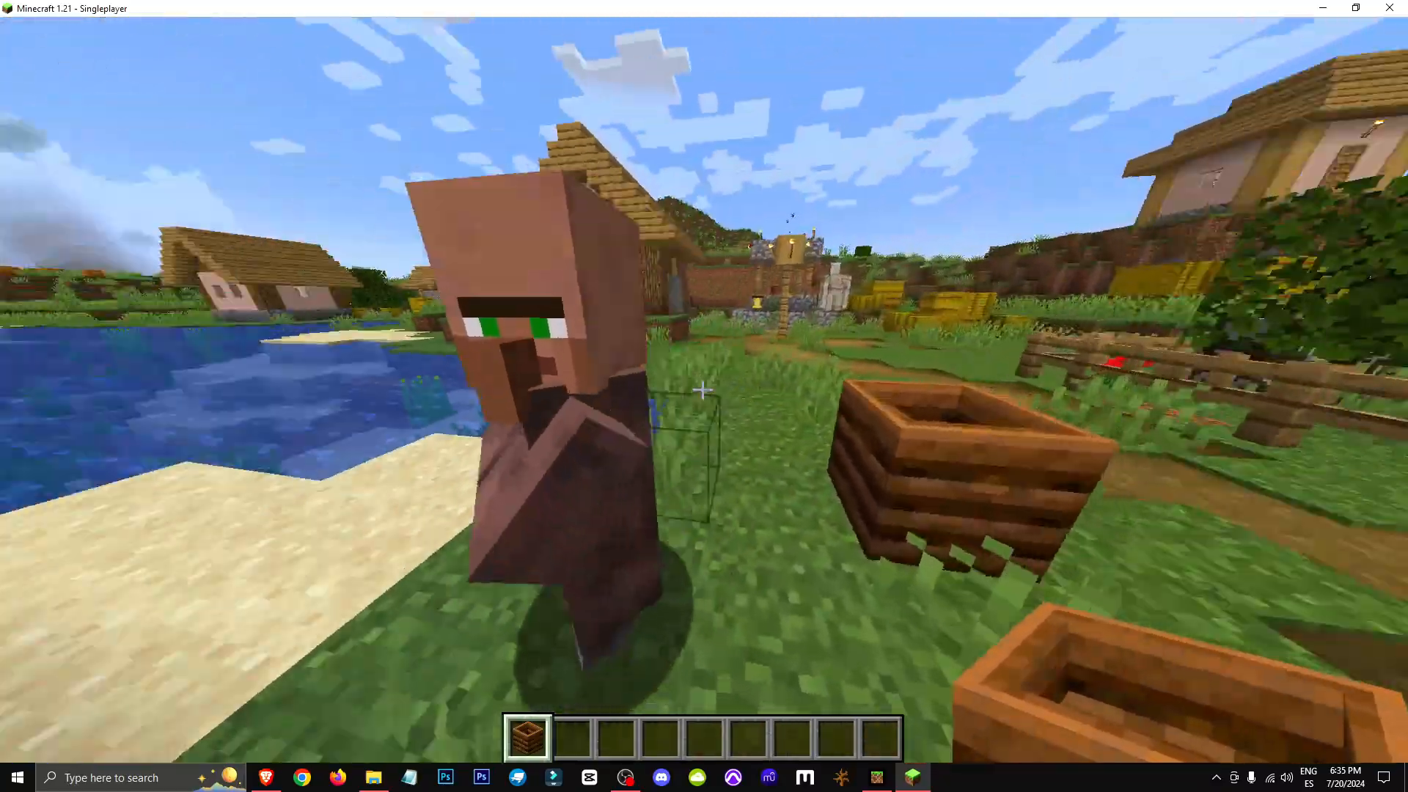
pyautogui.moveTo(704, 394)
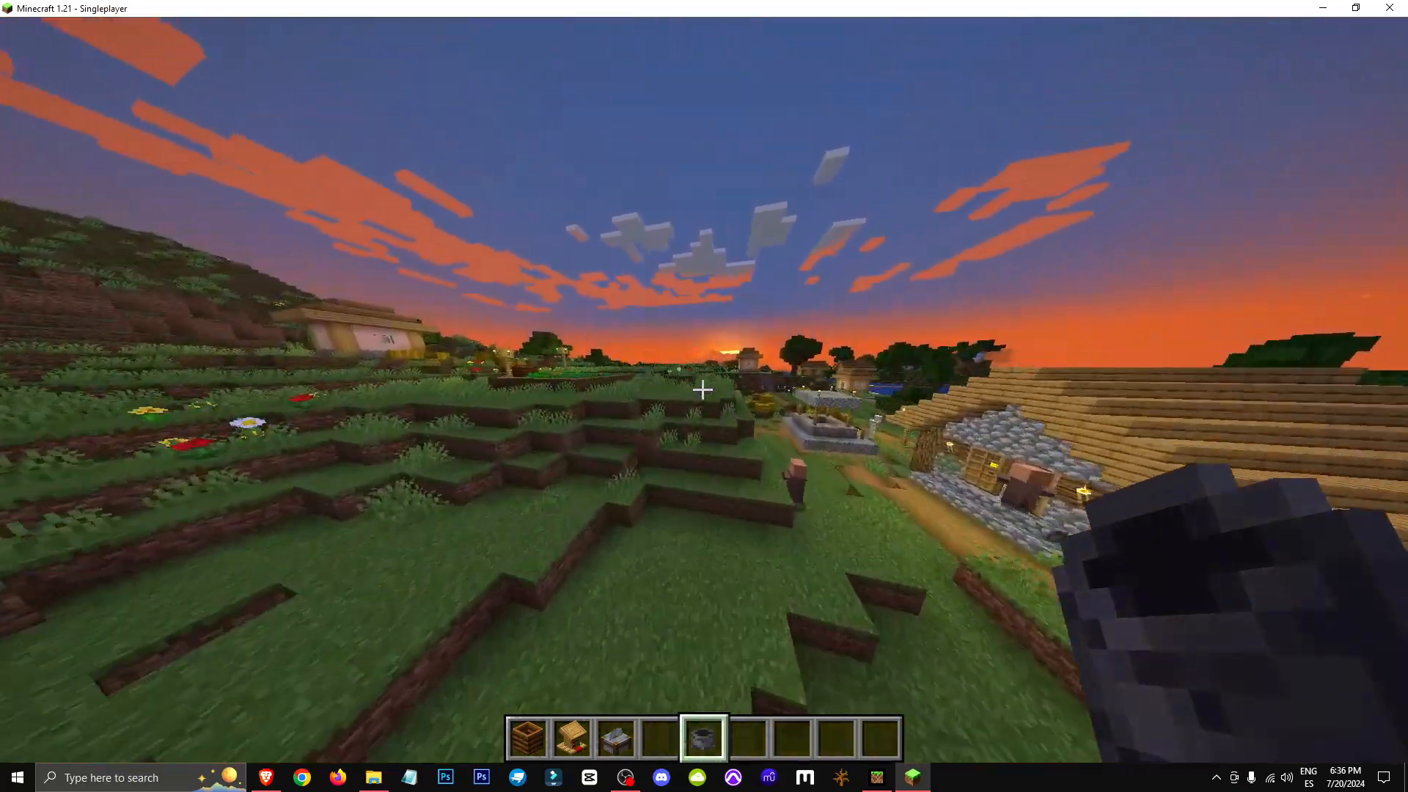
pyautogui.moveTo(704, 389)
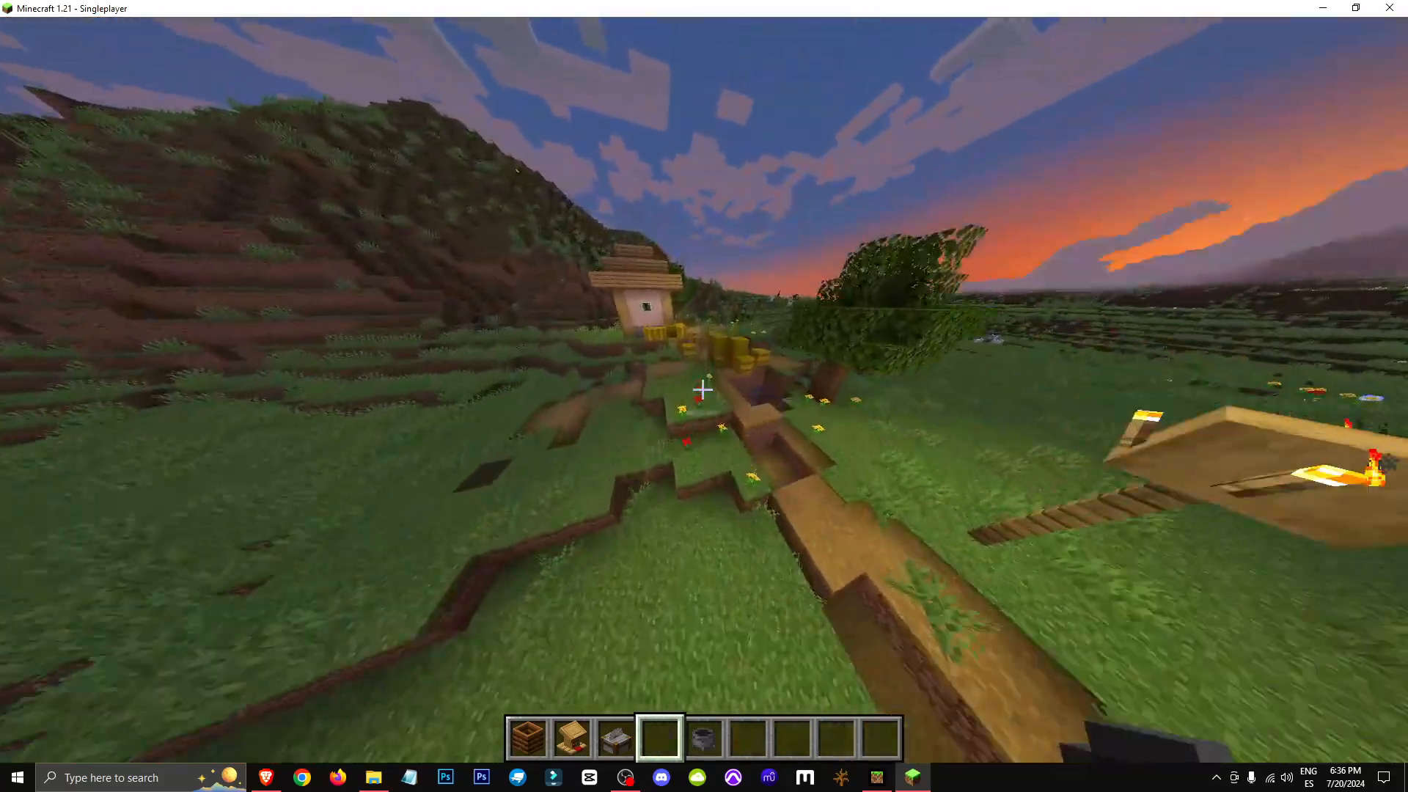
pyautogui.moveTo(704, 389)
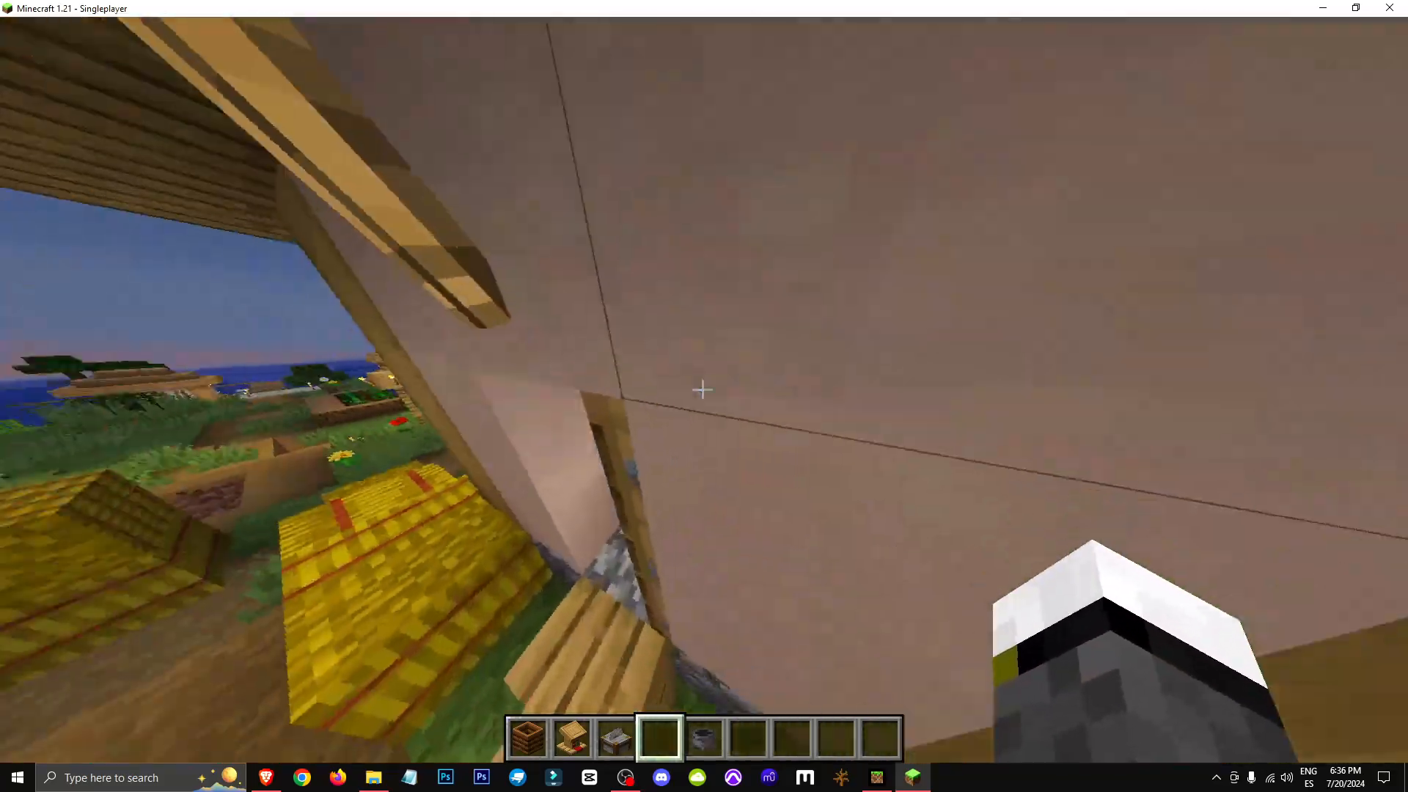